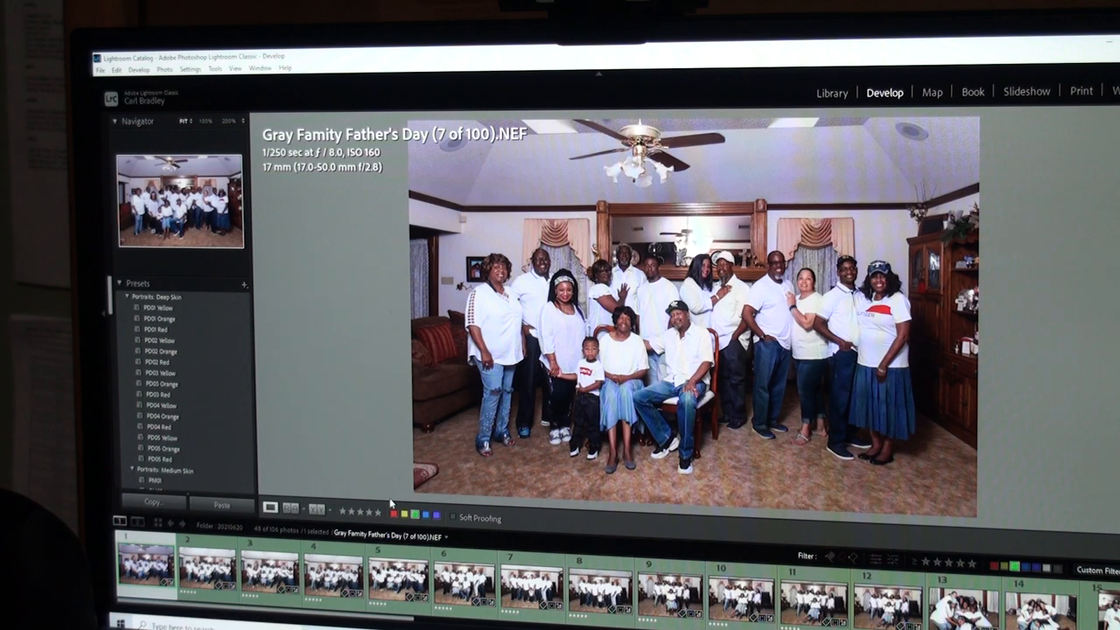
mouse_move(392, 490)
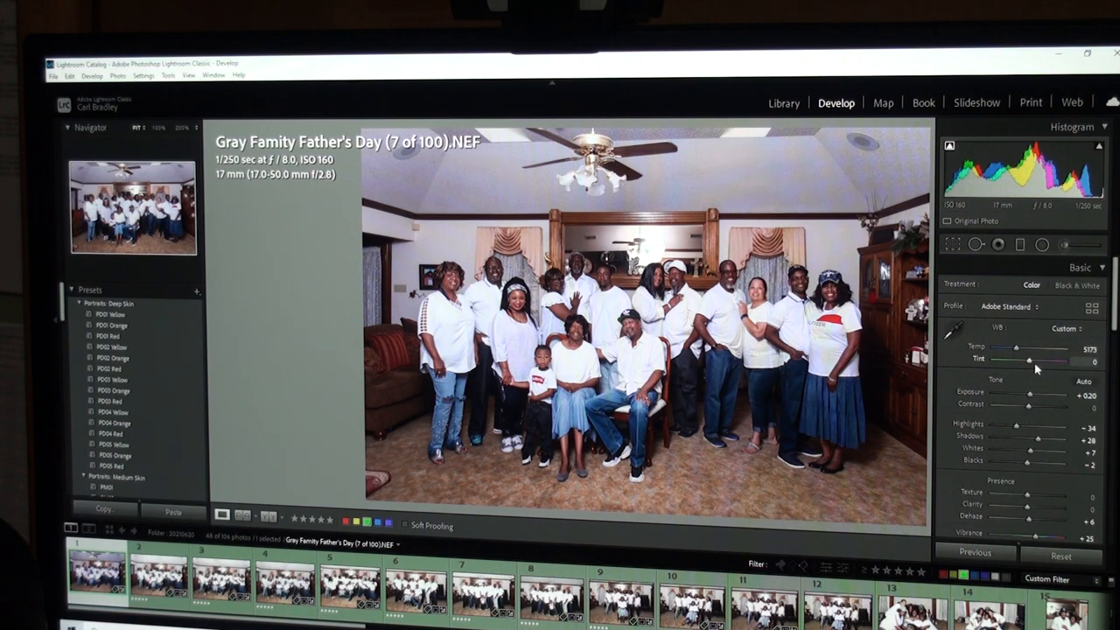
mouse_move(1028, 367)
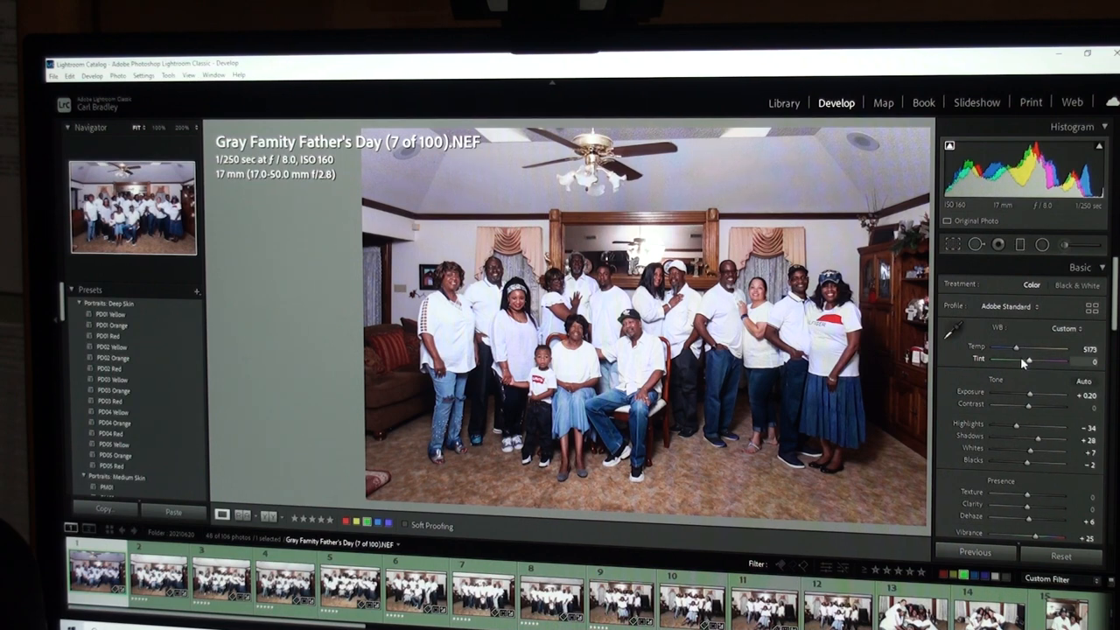
Step: Advance to Gray Family Father's Day photo 8 of 100 in Develop
left_click(1081, 304)
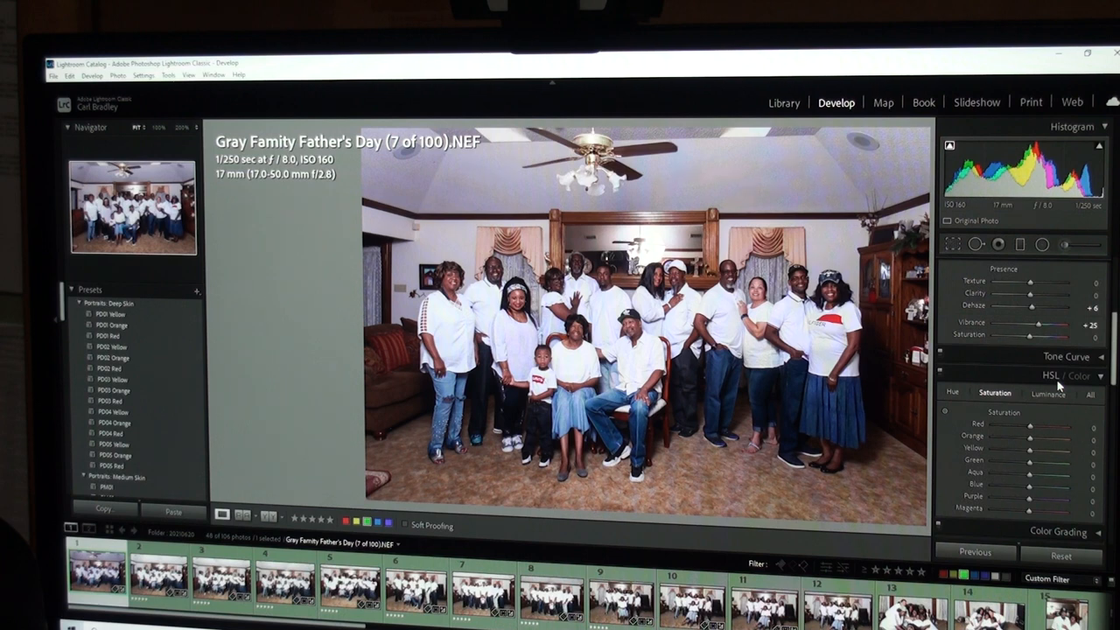
mouse_move(951, 416)
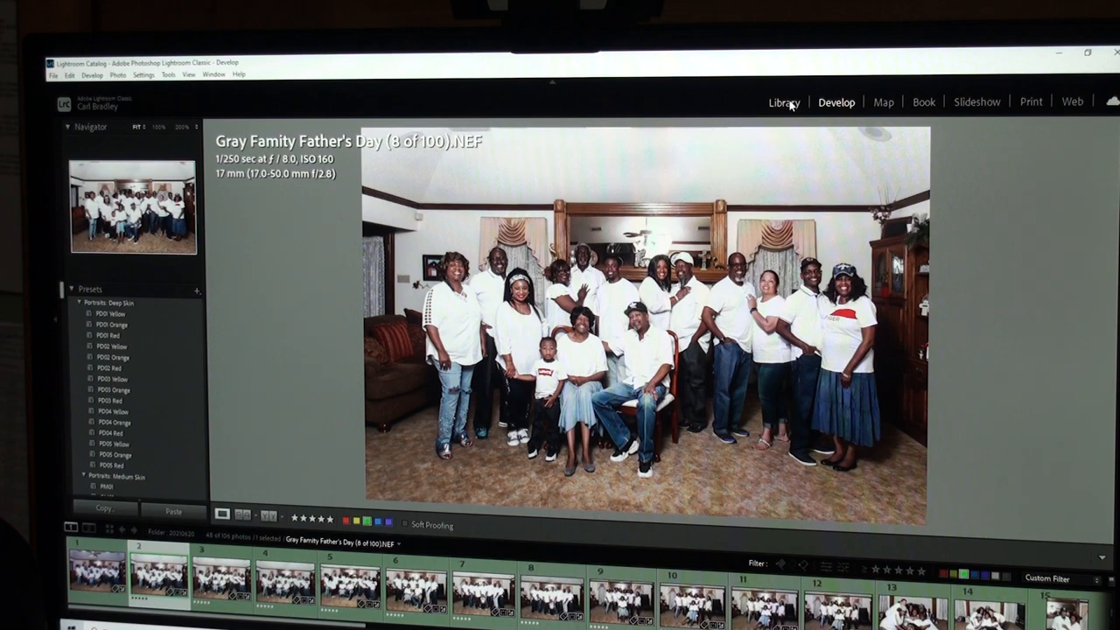
Step: Switch to the 20210629 Diffuser Test folder in Library, then return to Develop
left_click(783, 102)
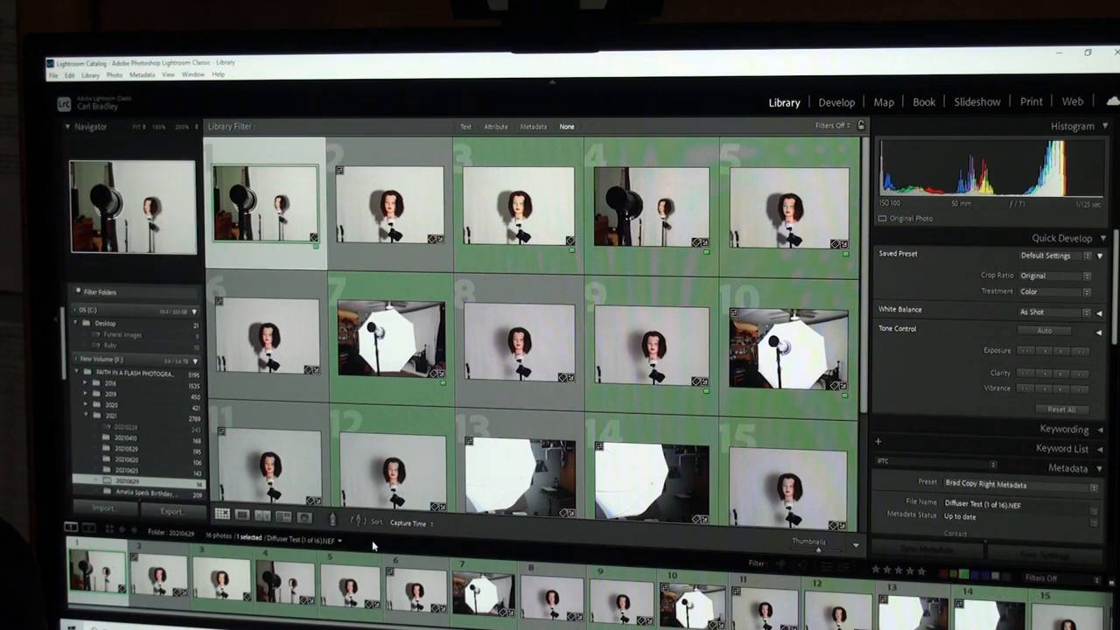
mouse_move(836, 102)
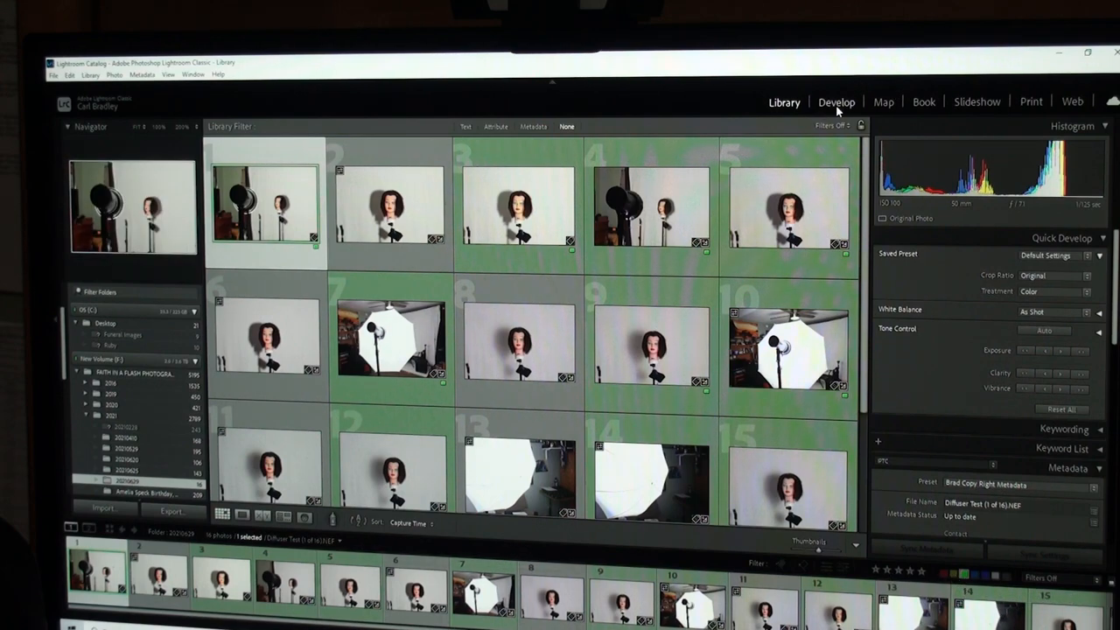
left_click(836, 101)
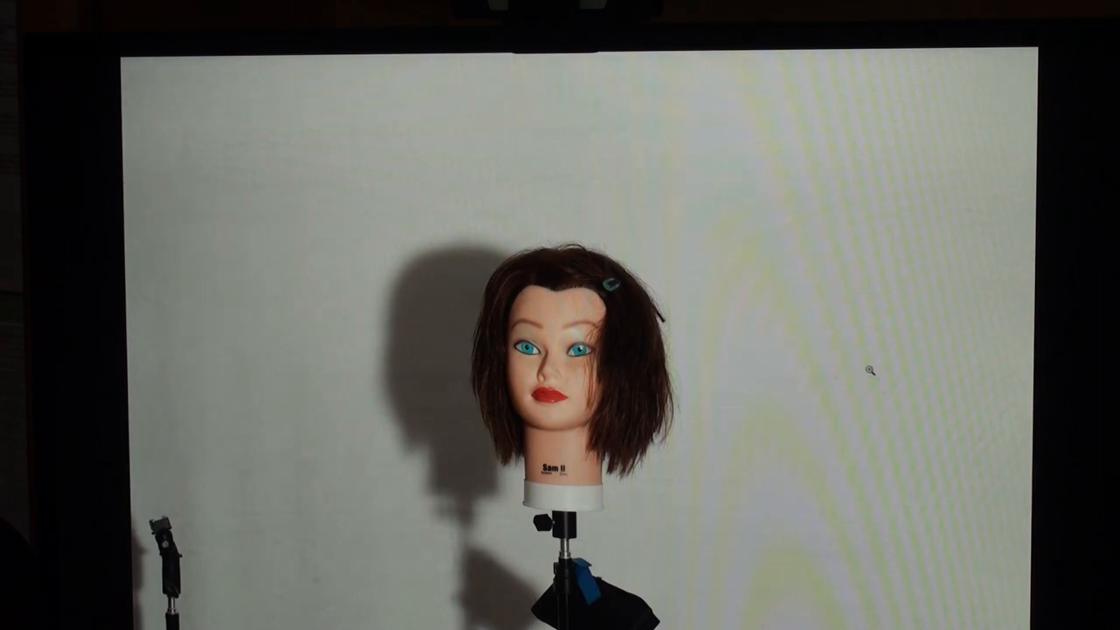
mouse_move(750, 481)
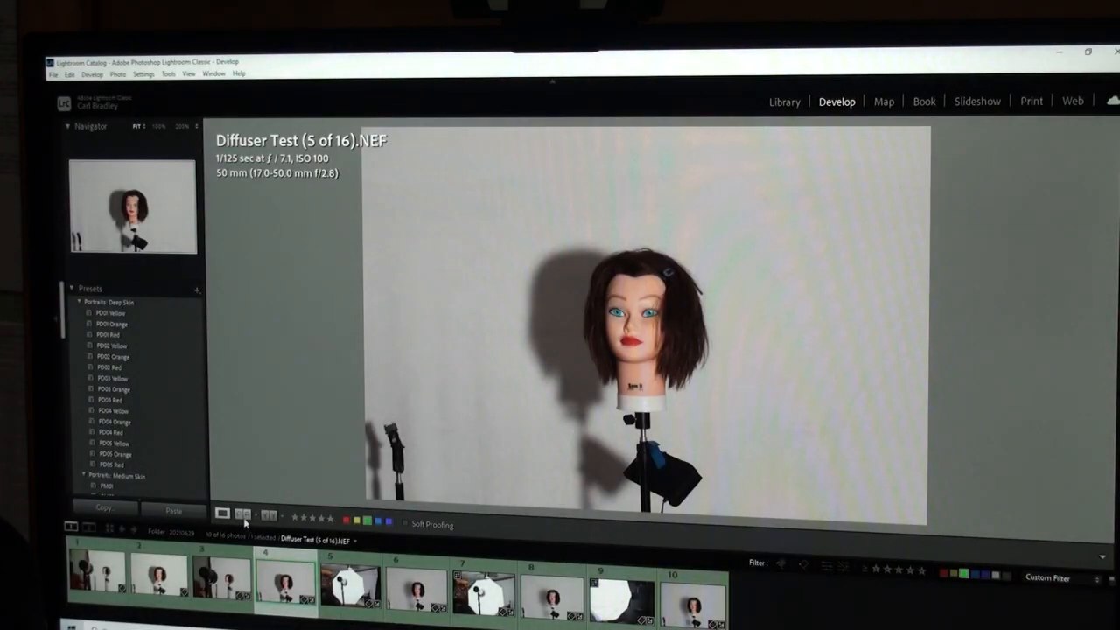
Step: Select Diffuser Test (5 of 16).NEF and compare it against reference shot 3
left_click(244, 515)
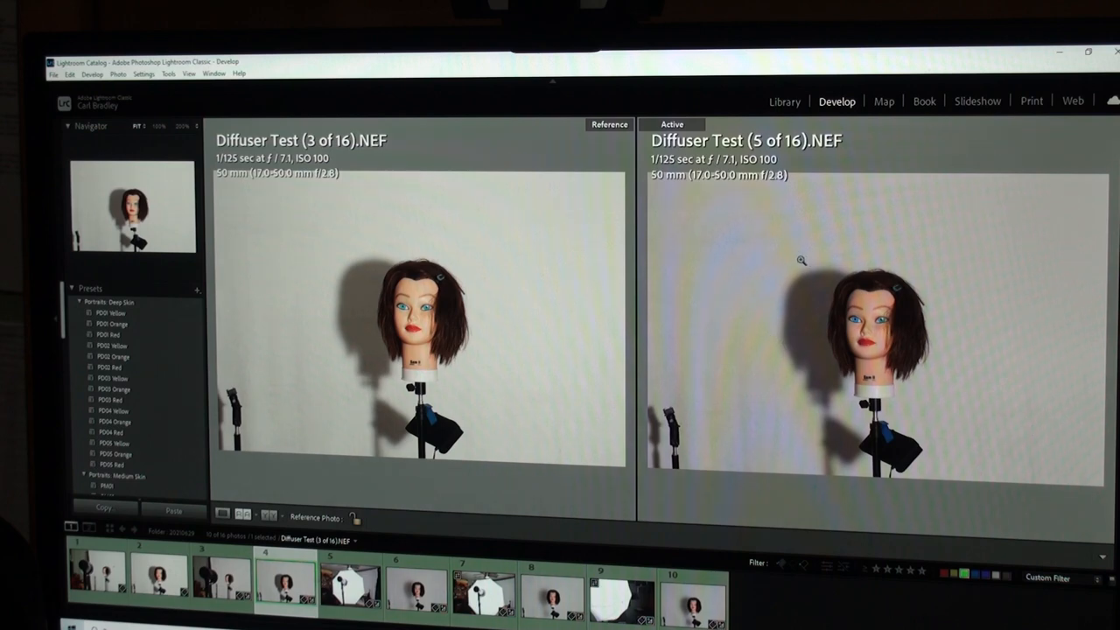
mouse_move(636, 403)
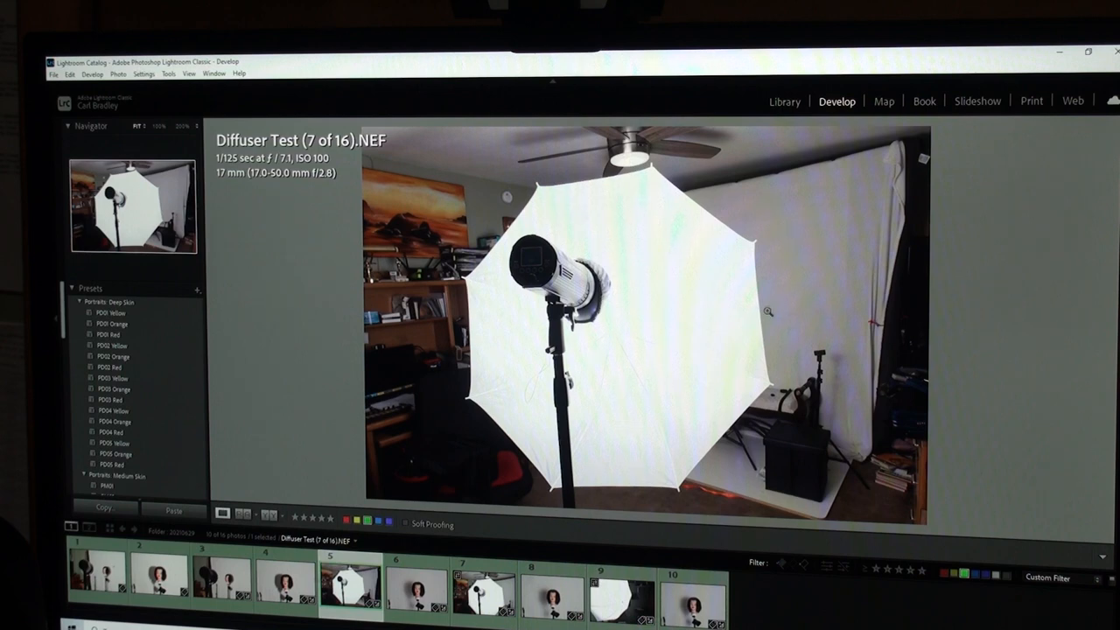
mouse_move(796, 193)
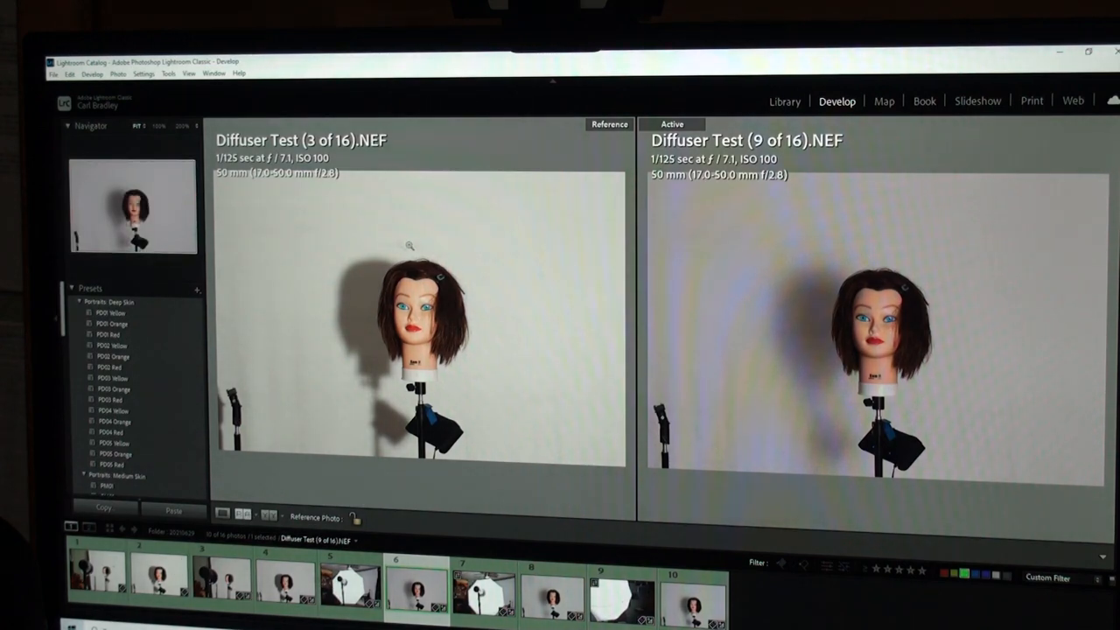
mouse_move(347, 359)
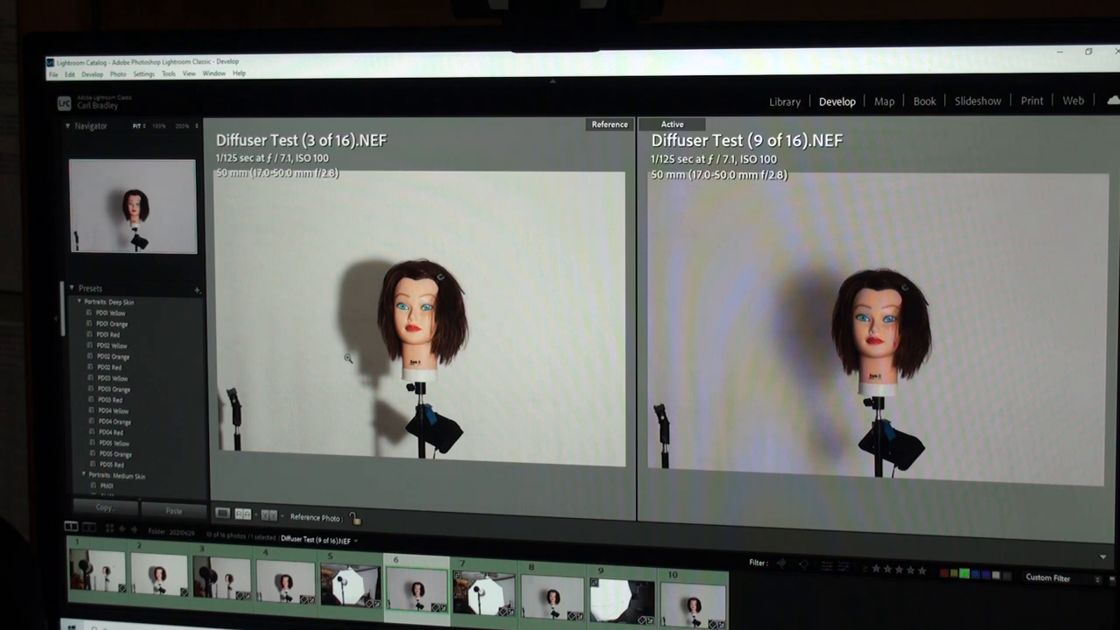
mouse_move(418, 260)
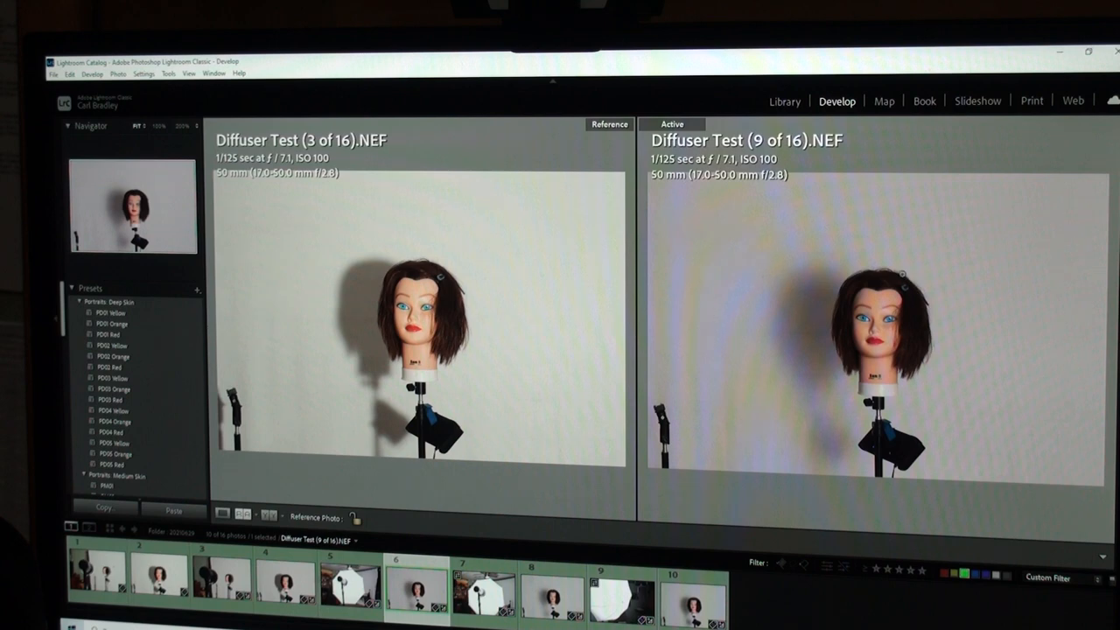
mouse_move(821, 290)
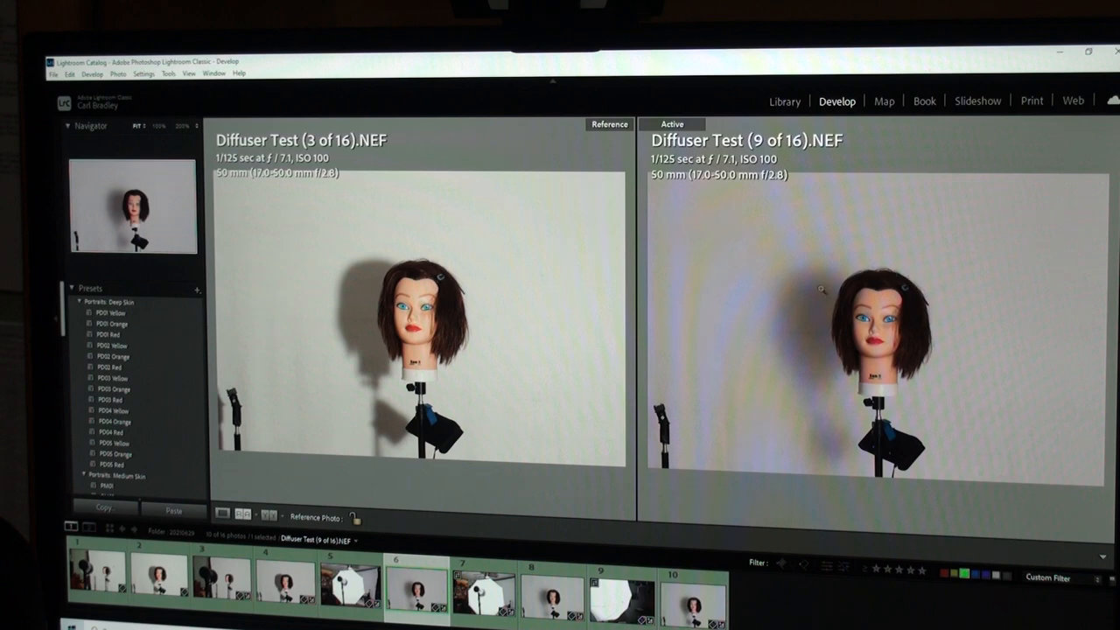
mouse_move(794, 360)
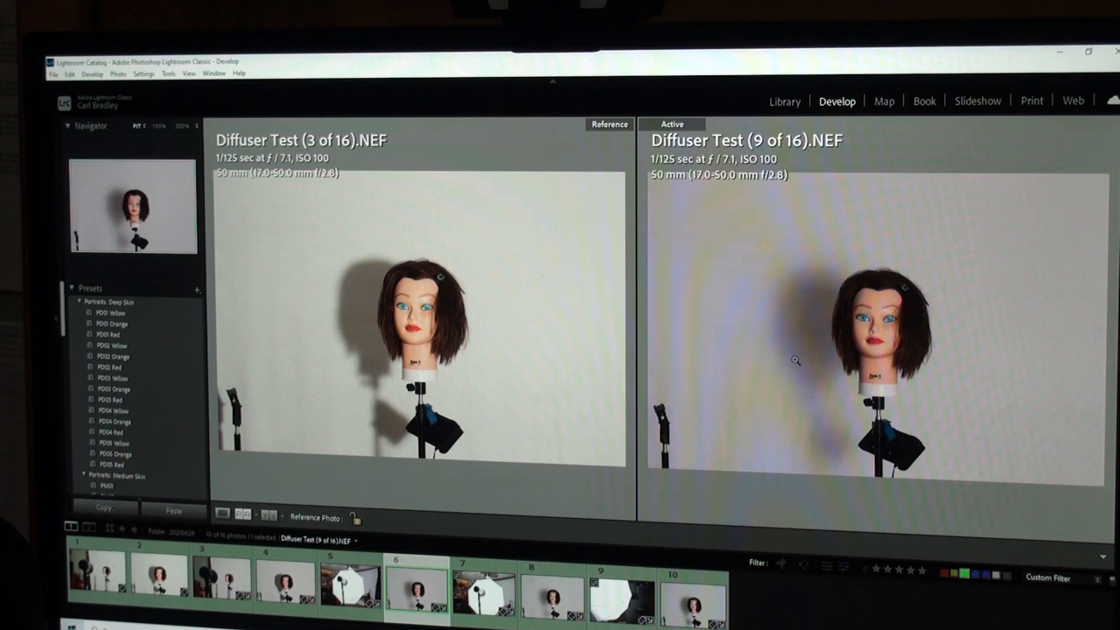
Step: Compare Diffuser Test shot 9 against reference shot 3, then show shot 10 alone
left_click(481, 593)
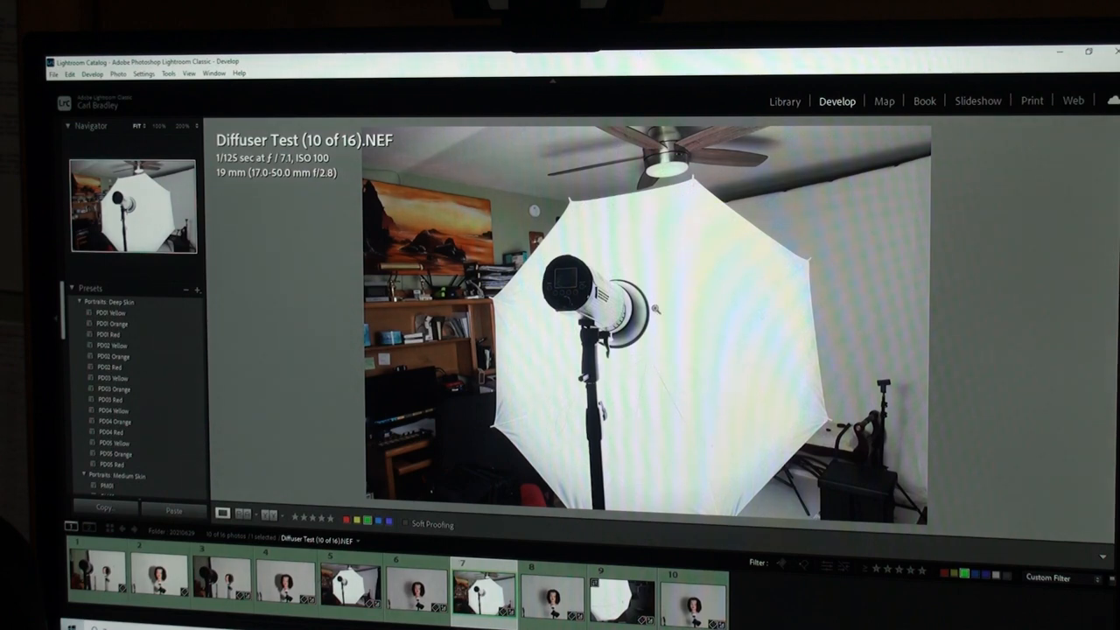
mouse_move(519, 340)
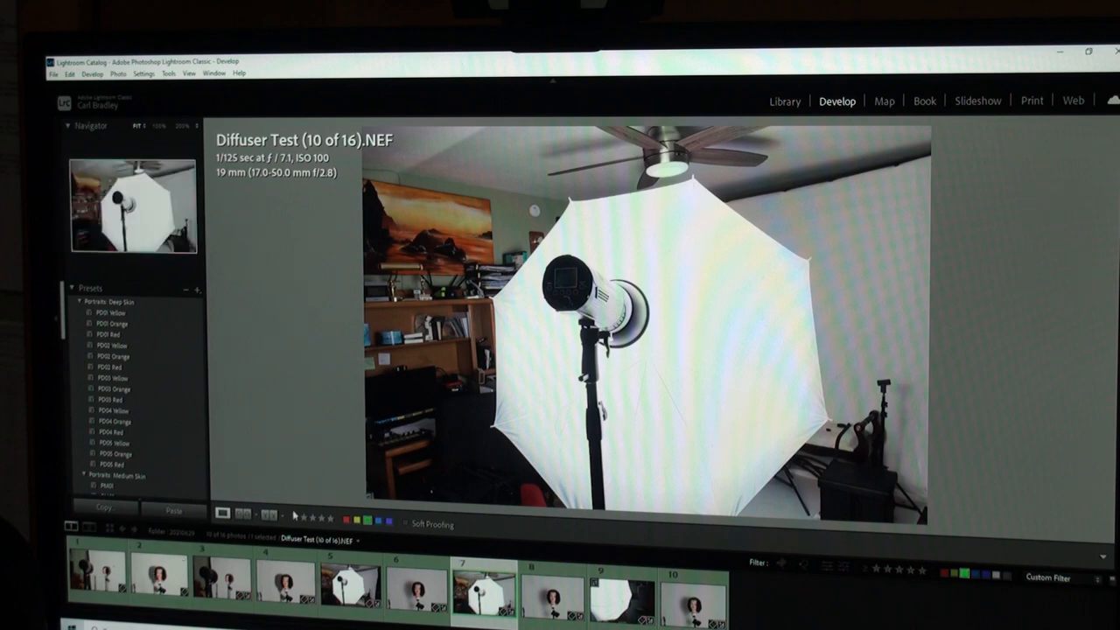
Step: Compare Diffuser Test shot 12 side by side against reference shot 3
left_click(244, 513)
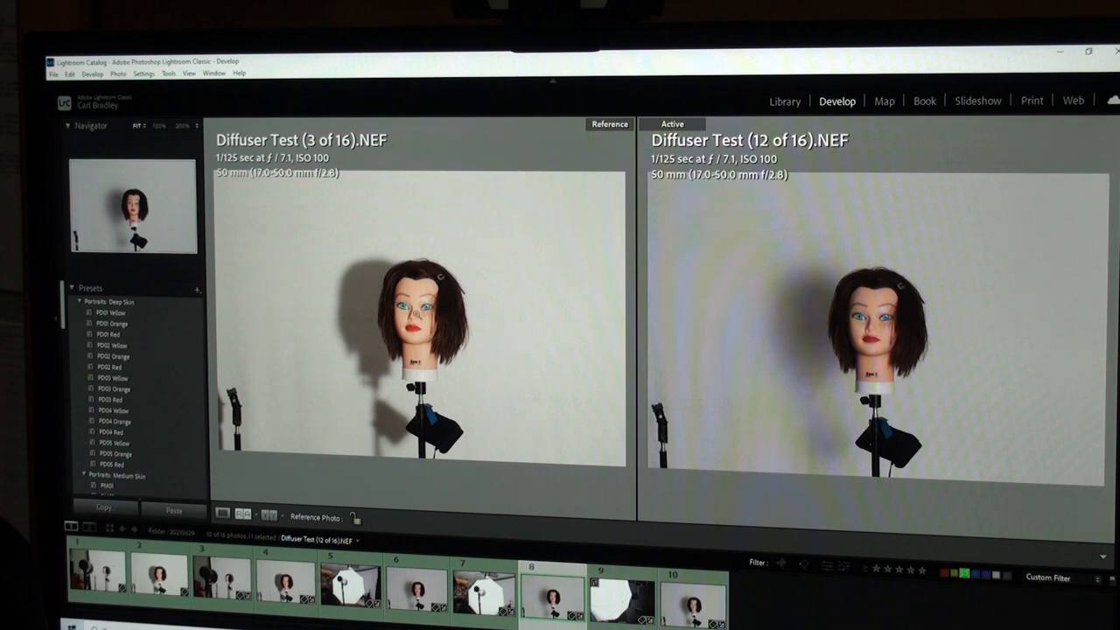
mouse_move(488, 345)
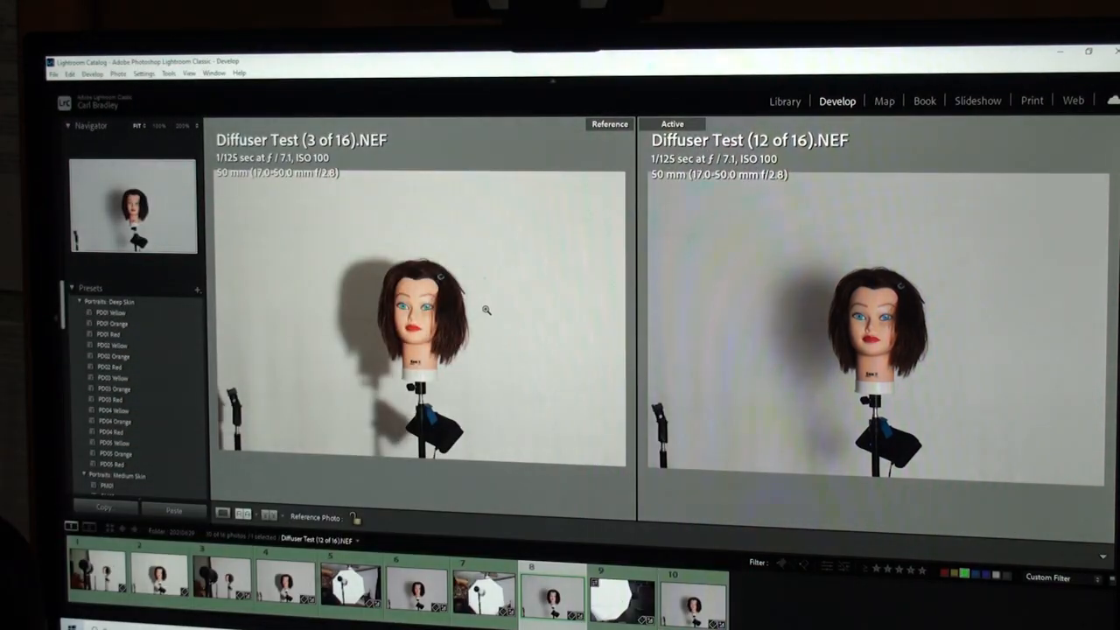
mouse_move(850, 328)
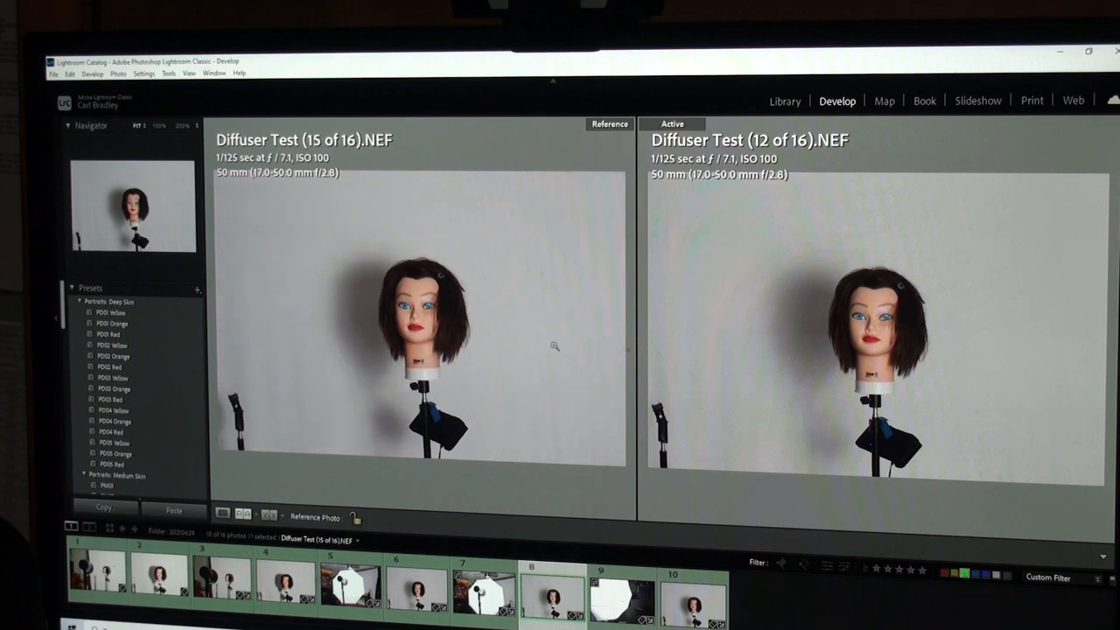
mouse_move(565, 375)
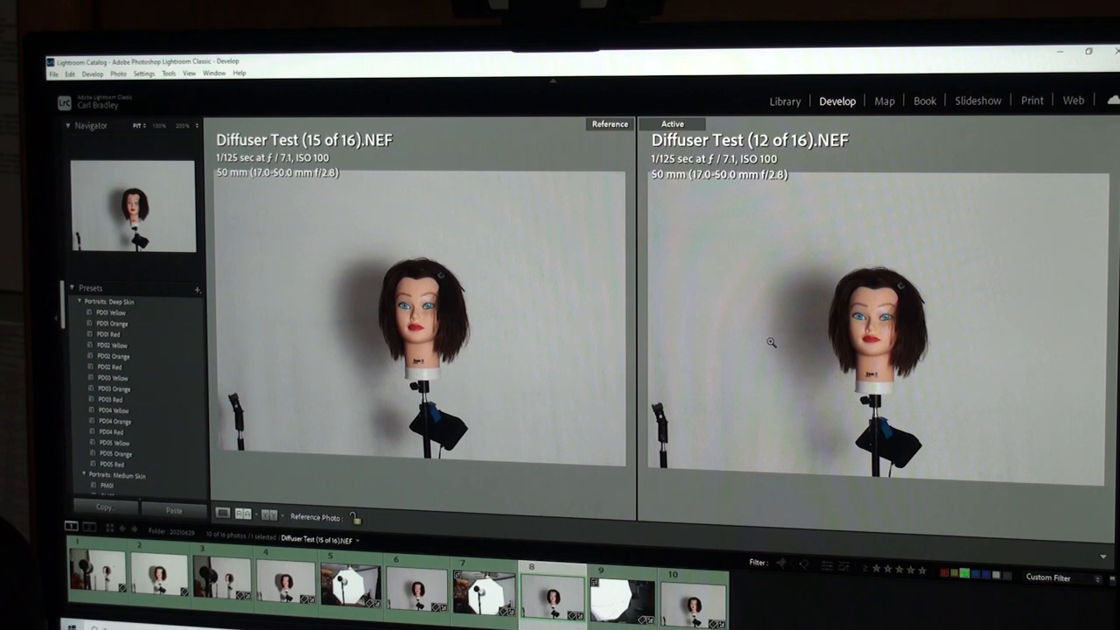
mouse_move(781, 348)
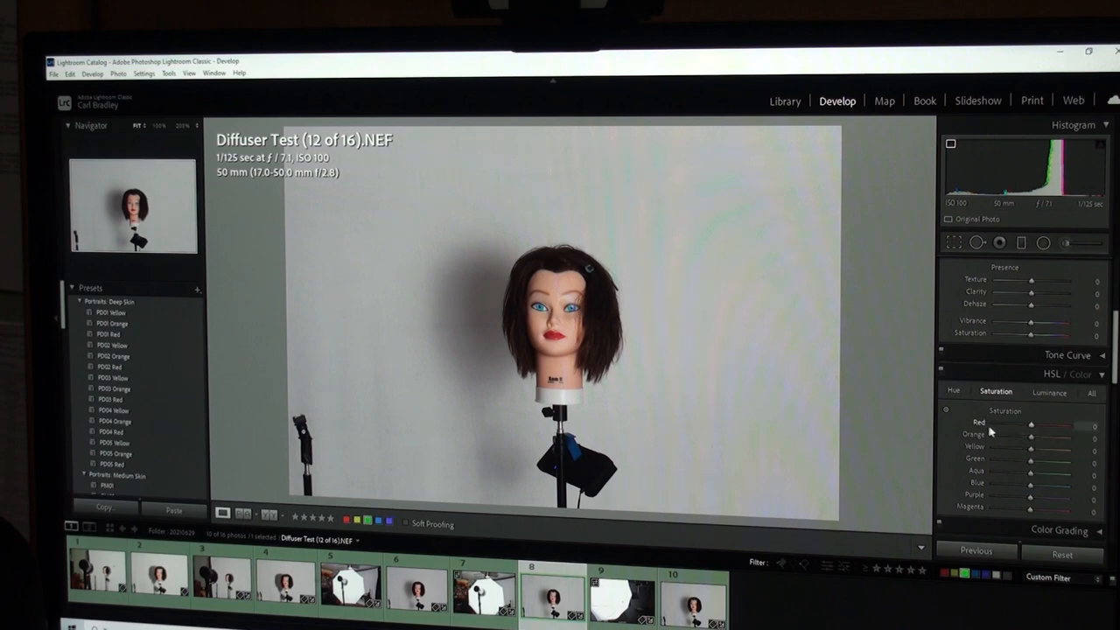
mouse_move(979, 422)
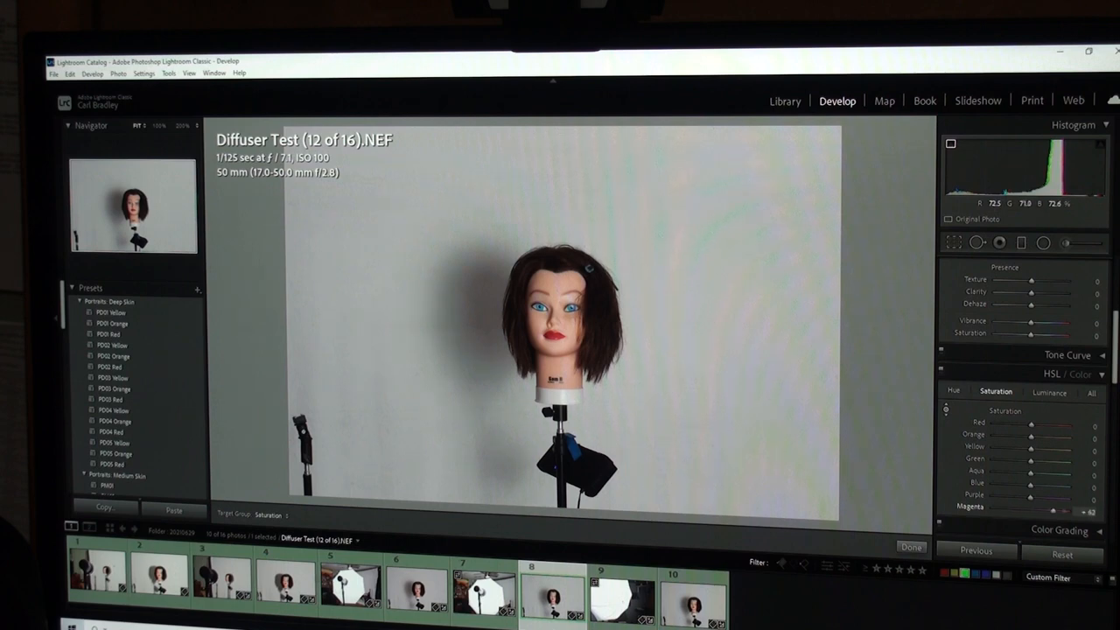
Step: Drag the HSL Magenta saturation on shot 12 to -100
left_click_drag(1033, 506, 993, 506)
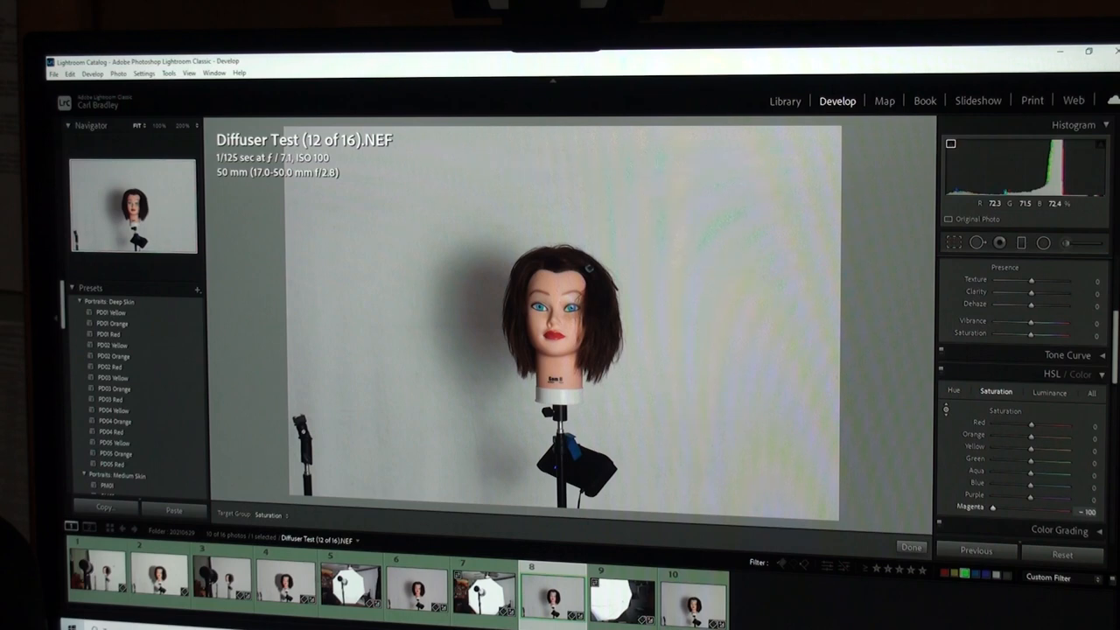
left_click_drag(993, 505, 1004, 505)
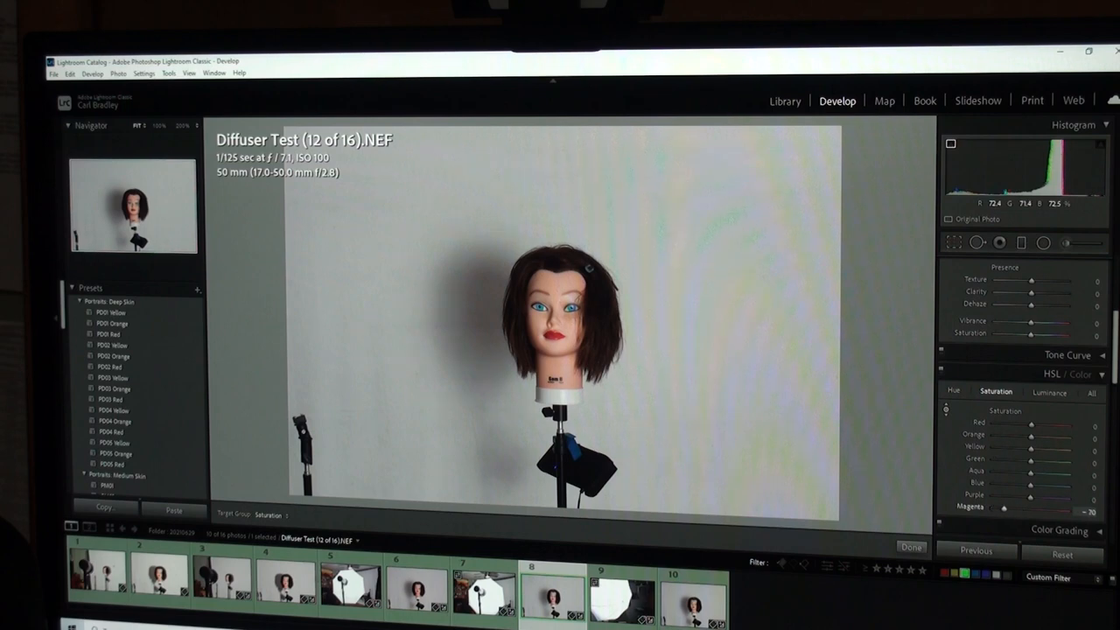
left_click_drag(1004, 508, 1013, 507)
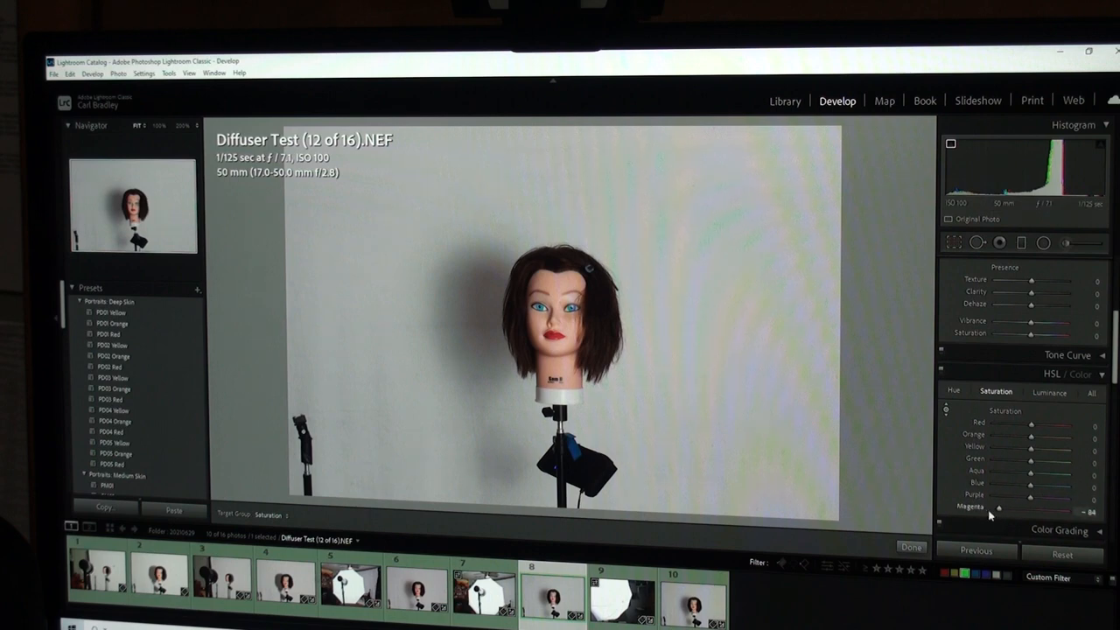
mouse_move(993, 518)
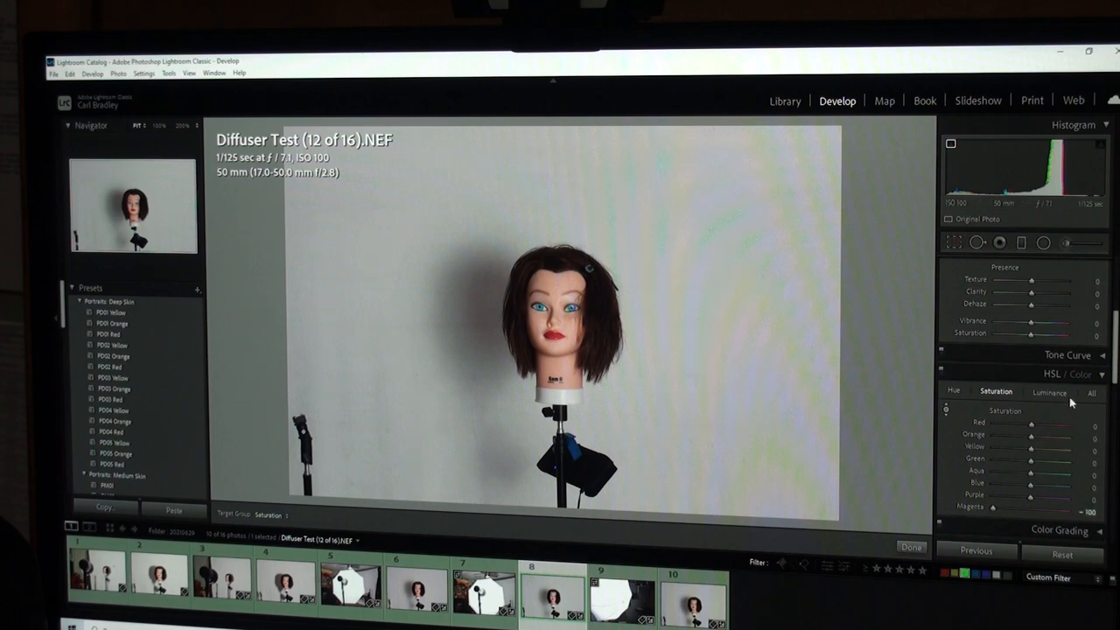
left_click(953, 392)
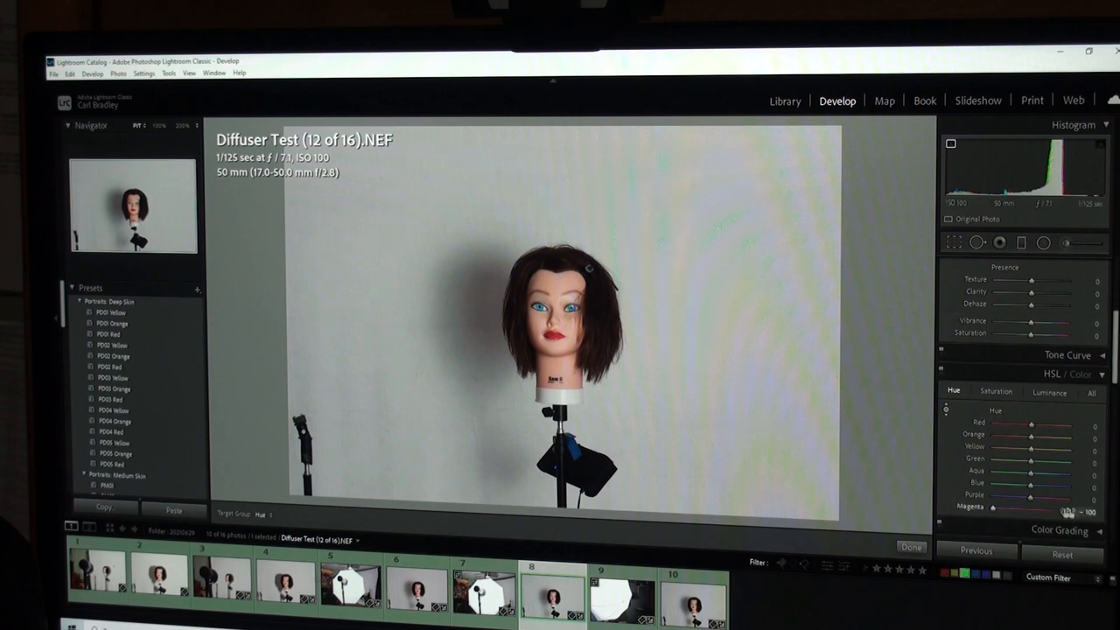
left_click(995, 391)
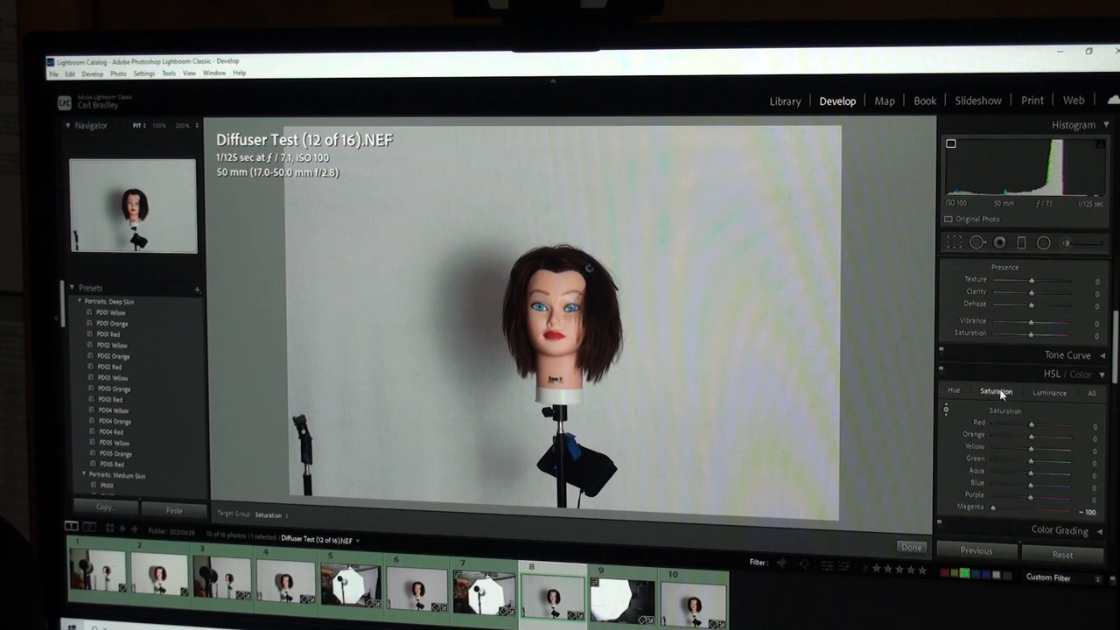
left_click(1049, 391)
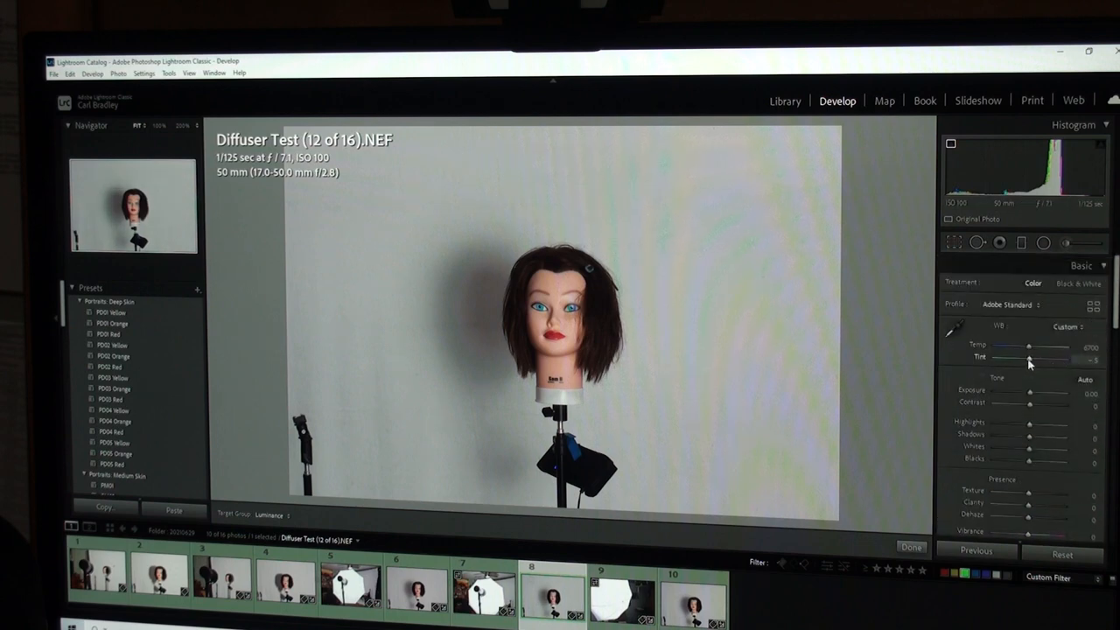
Step: Shift shot 12's Tint toward green and lower Temp to about 6200
left_click_drag(1037, 360, 1028, 360)
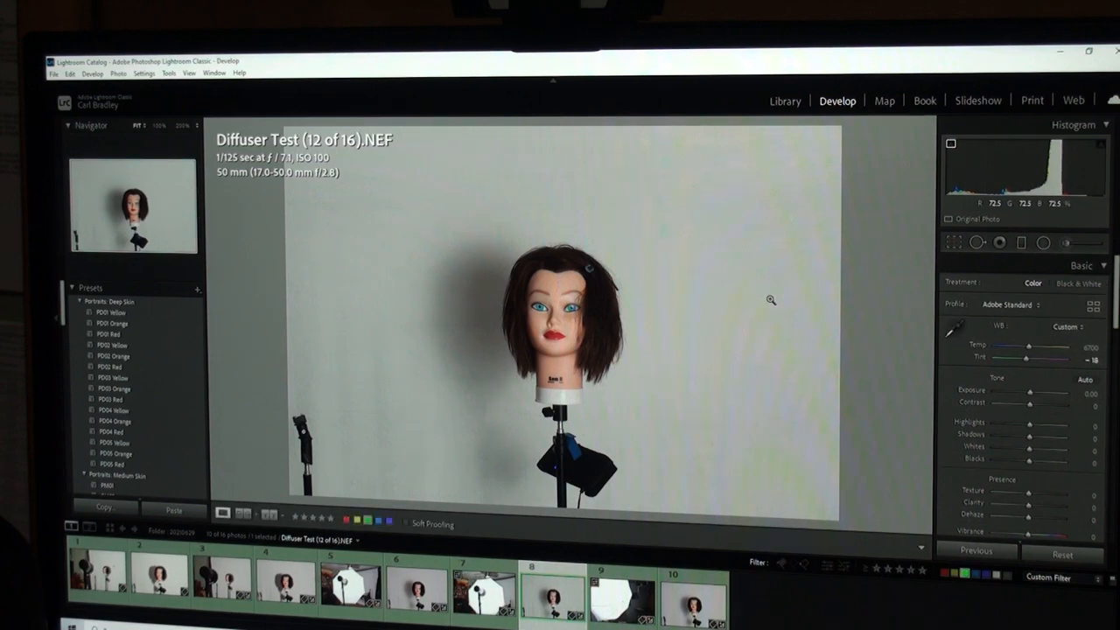
left_click(953, 329)
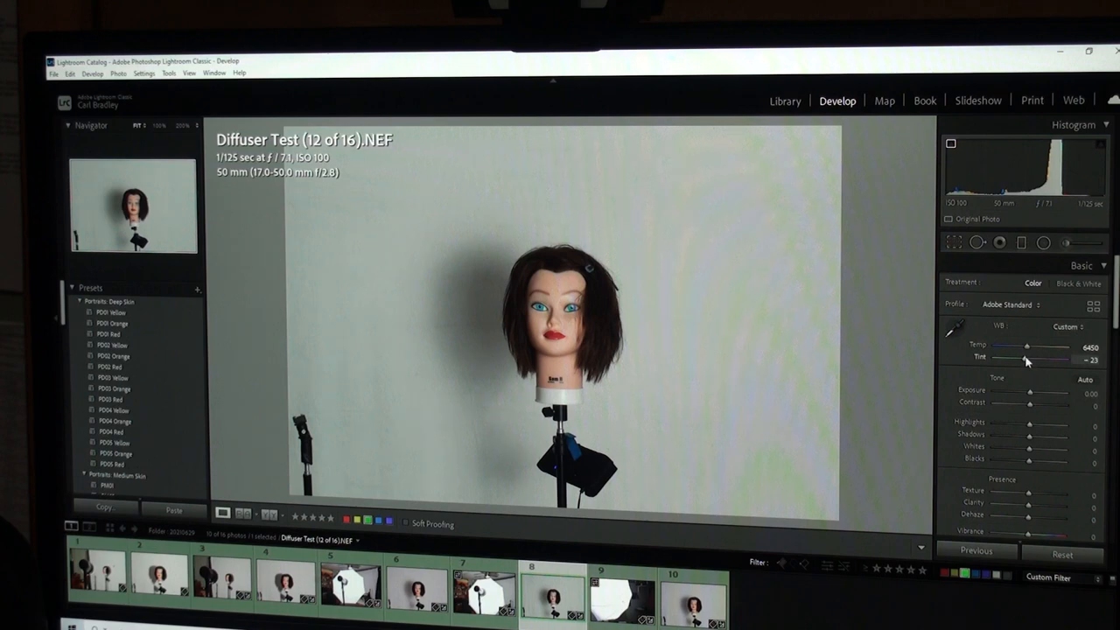
left_click_drag(1023, 358, 1030, 358)
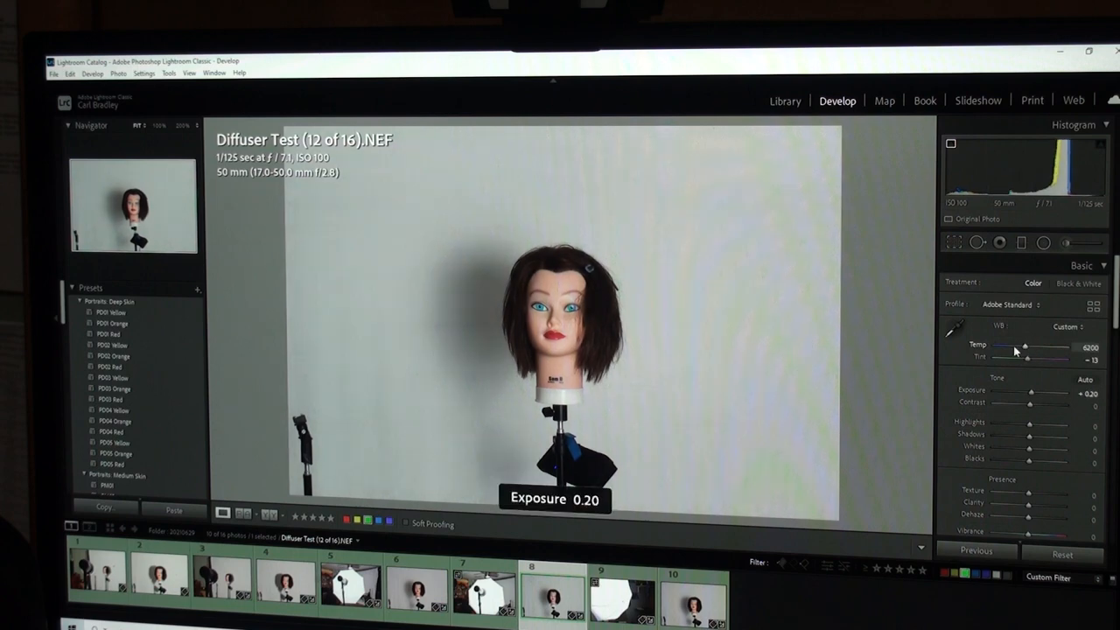
left_click_drag(1030, 393, 1046, 394)
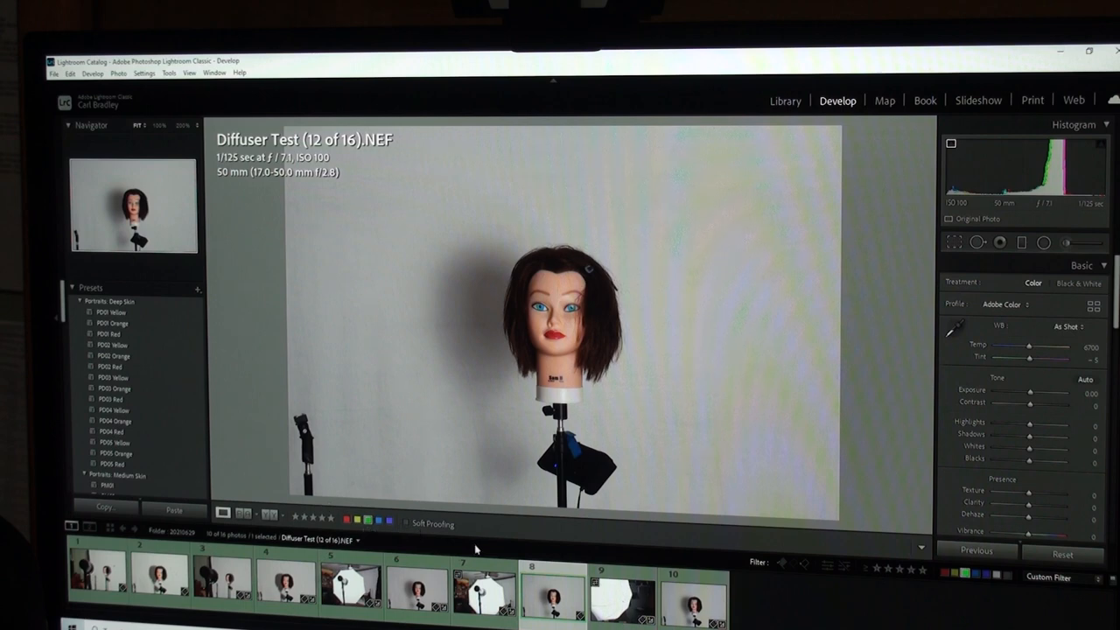
Step: Reset shot 12's edits and show it beside reference shot 15
left_click(245, 513)
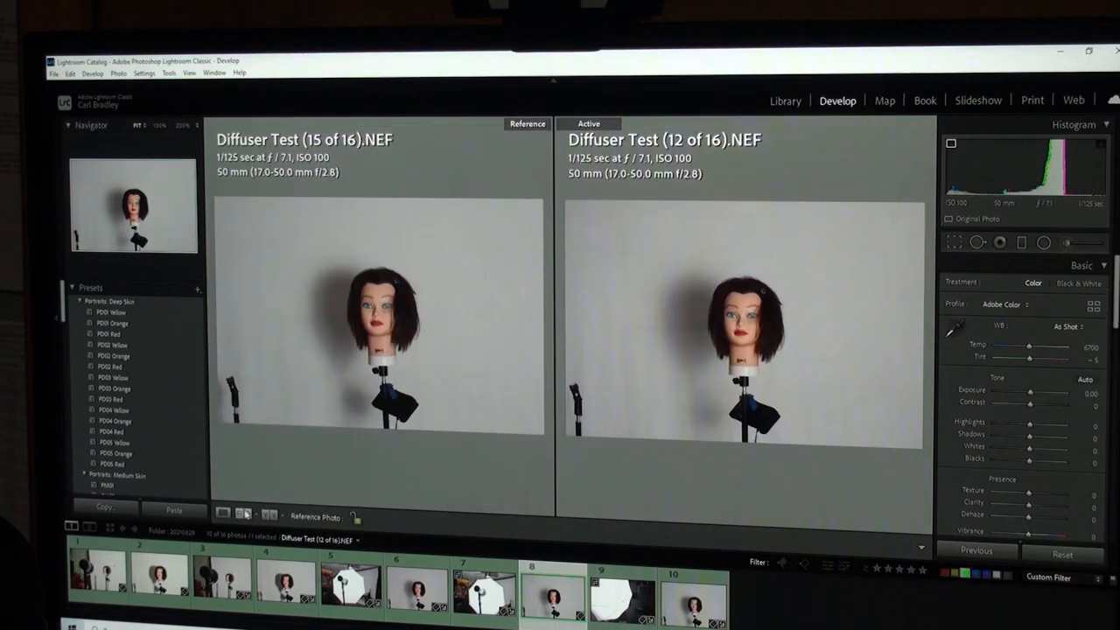